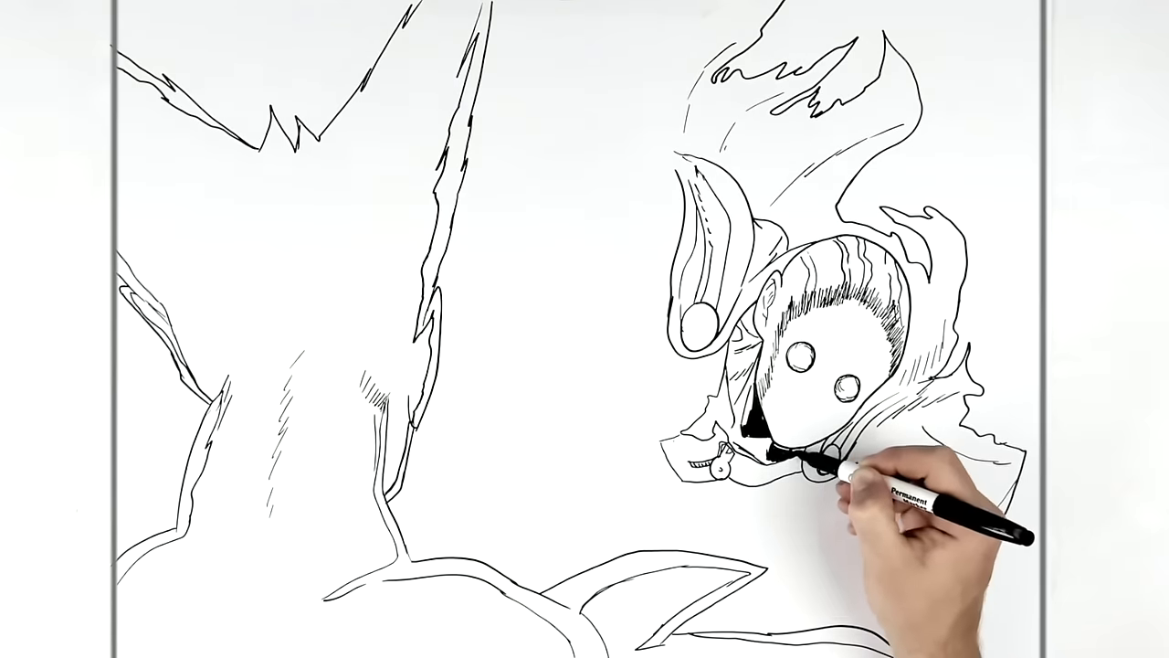
mouse_move(859, 484)
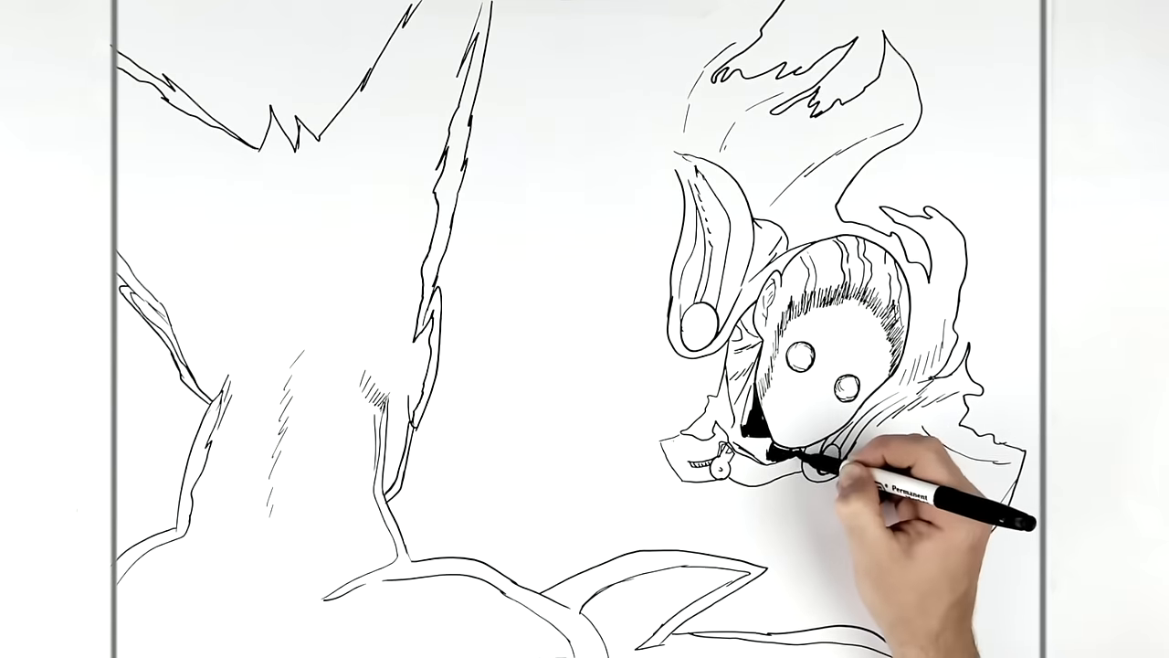